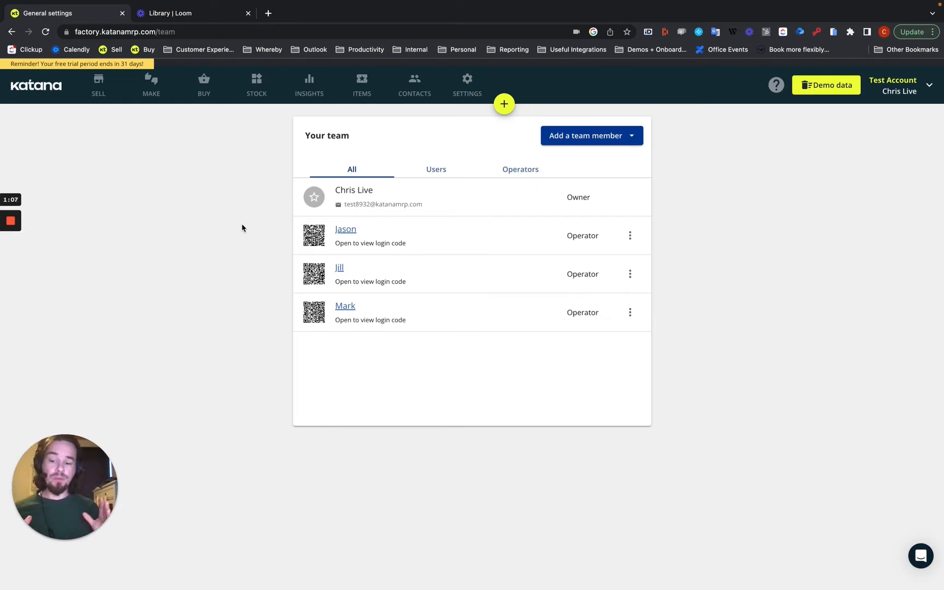
{"action": "mouse_move", "coordinate": [77, 113]}
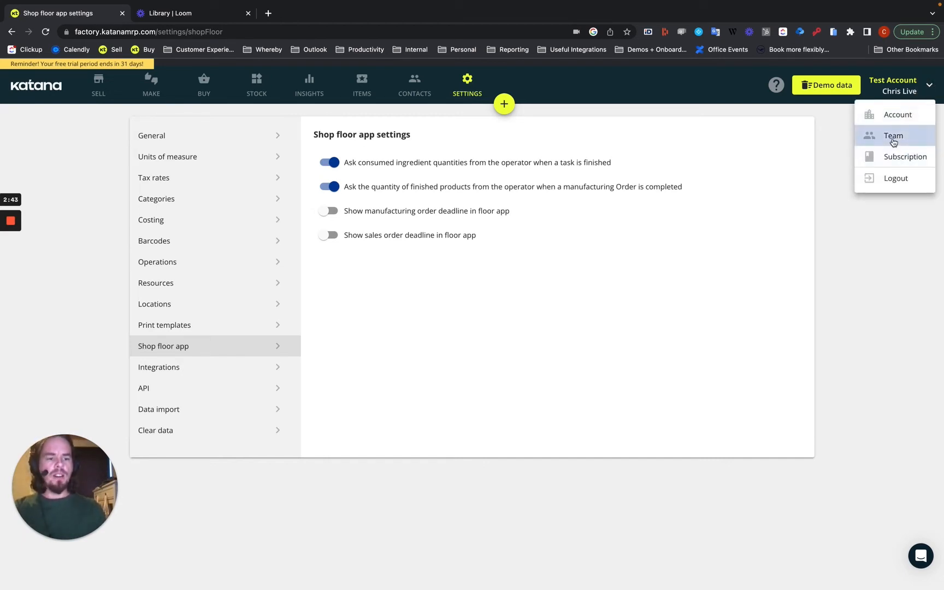
Open the team member list and start a new operator's full-name entry.
{"action": "left_click", "coordinate": [893, 135]}
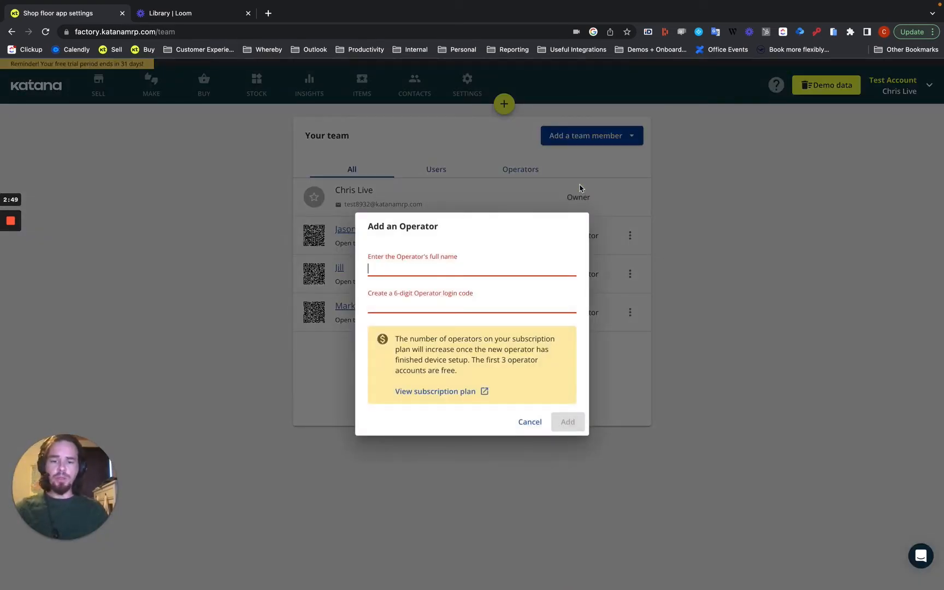
{"action": "left_click", "coordinate": [567, 421]}
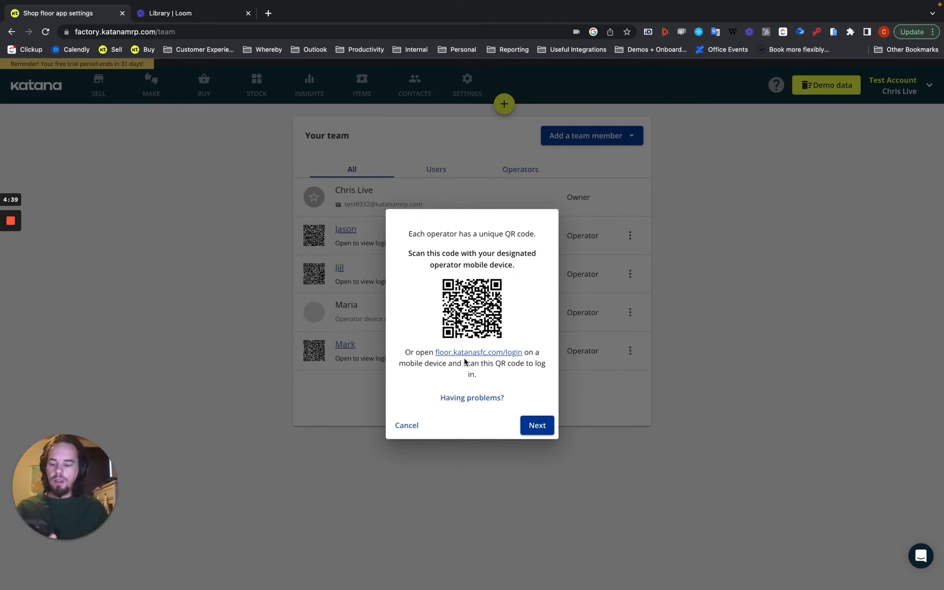
Continue to the next device-setup step showing Maria's login QR code.
{"action": "left_click", "coordinate": [535, 425]}
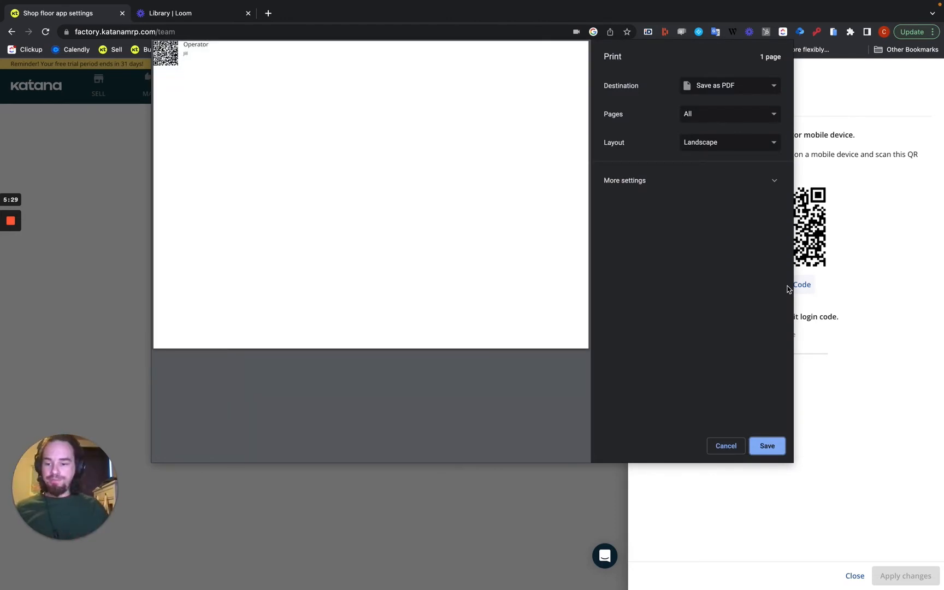
Save Jill's operator login QR code sheet as a PDF.
{"action": "left_click", "coordinate": [726, 446]}
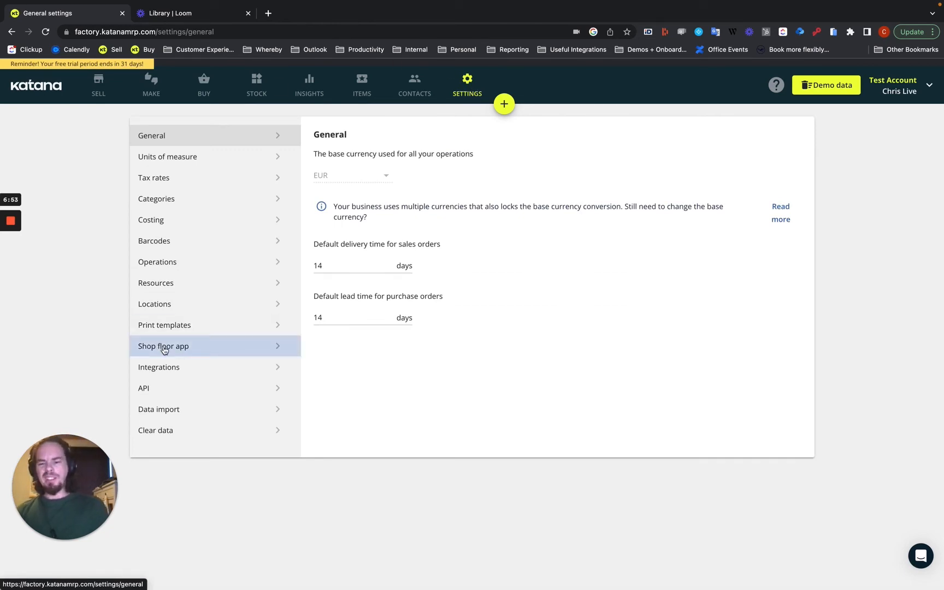
Go from General settings to the Shop floor app settings in the sidebar.
{"action": "left_click", "coordinate": [156, 282]}
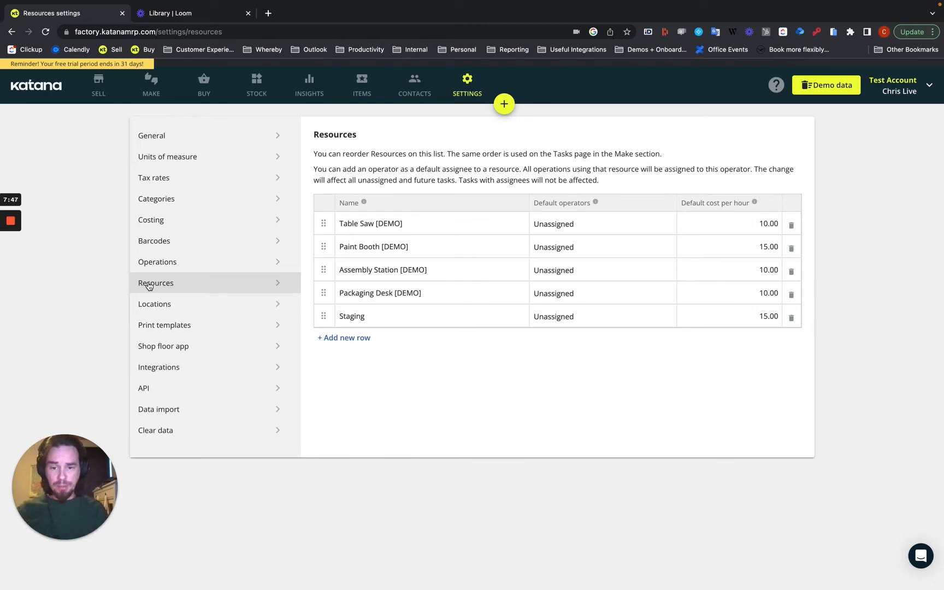
{"action": "mouse_move", "coordinate": [375, 344]}
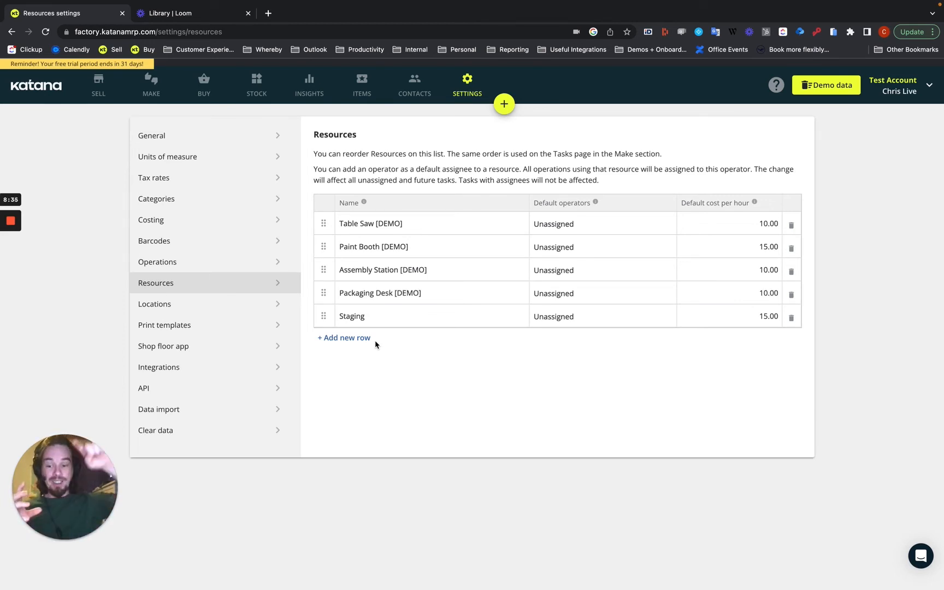
{"action": "left_click", "coordinate": [602, 247]}
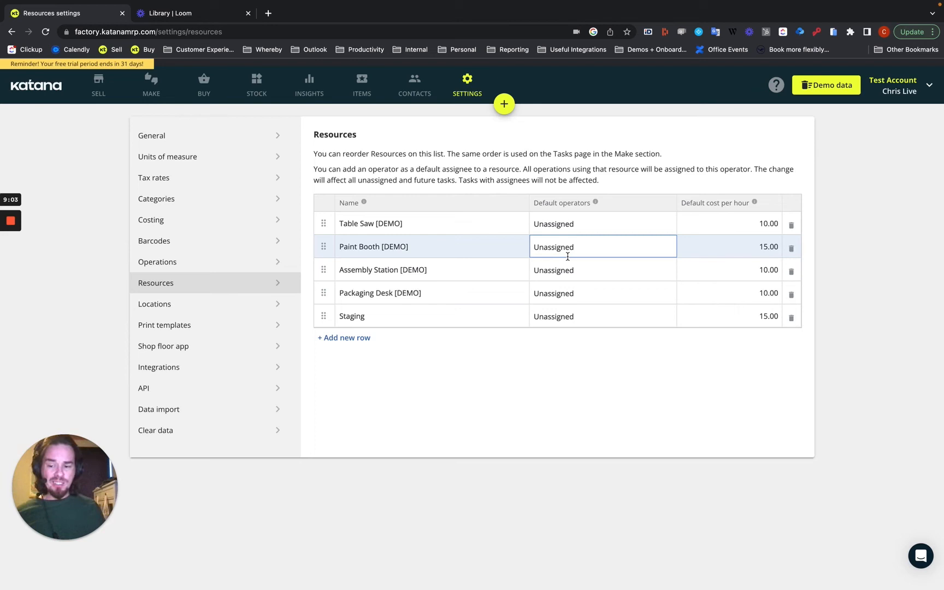
{"action": "left_click", "coordinate": [602, 223]}
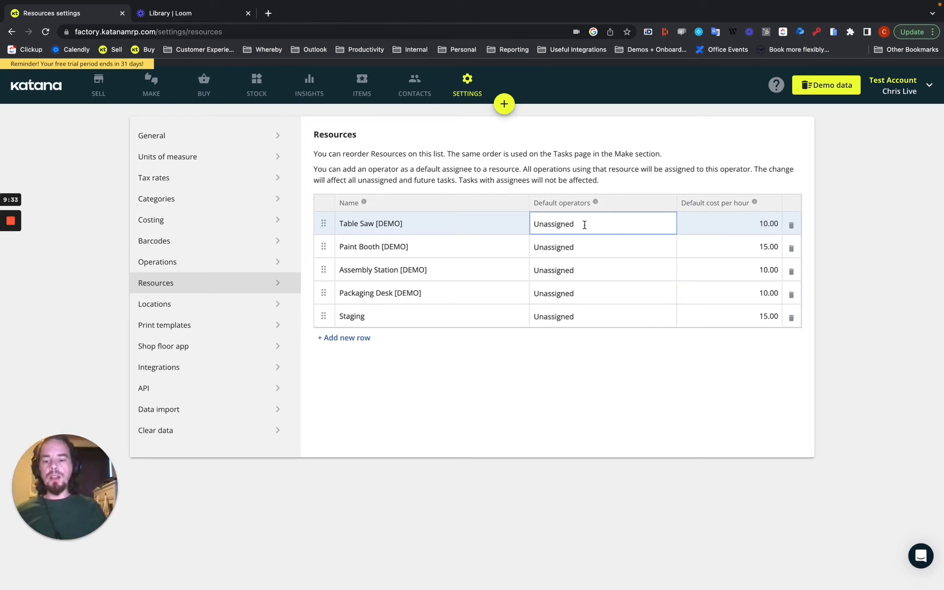
{"action": "left_click", "coordinate": [163, 346]}
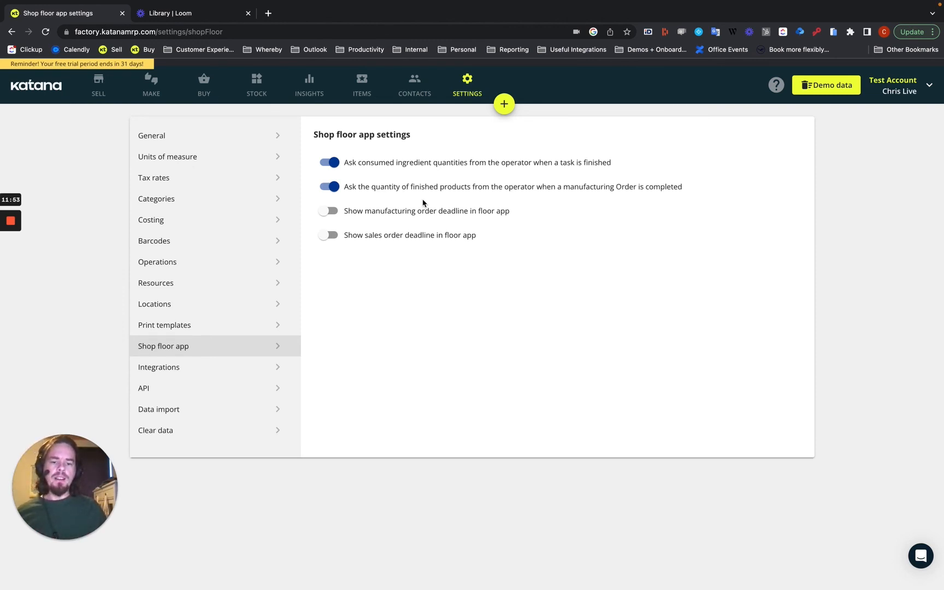